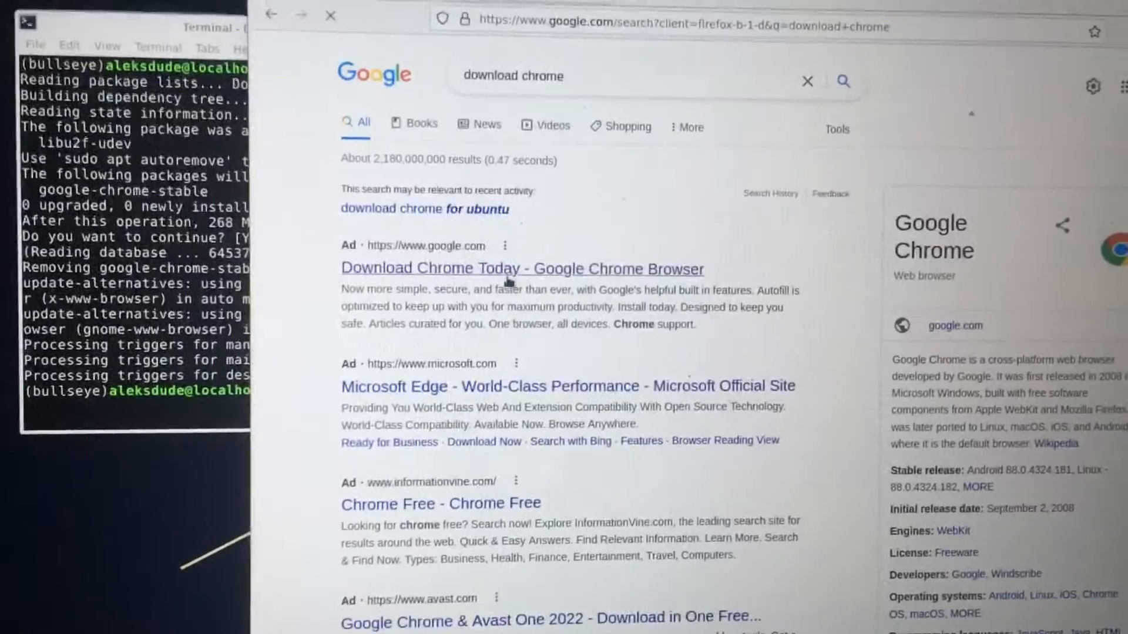
Select the 'Download Chrome Today' Google result to reach the Chrome for Linux page.
{"action": "left_click", "coordinate": [522, 269]}
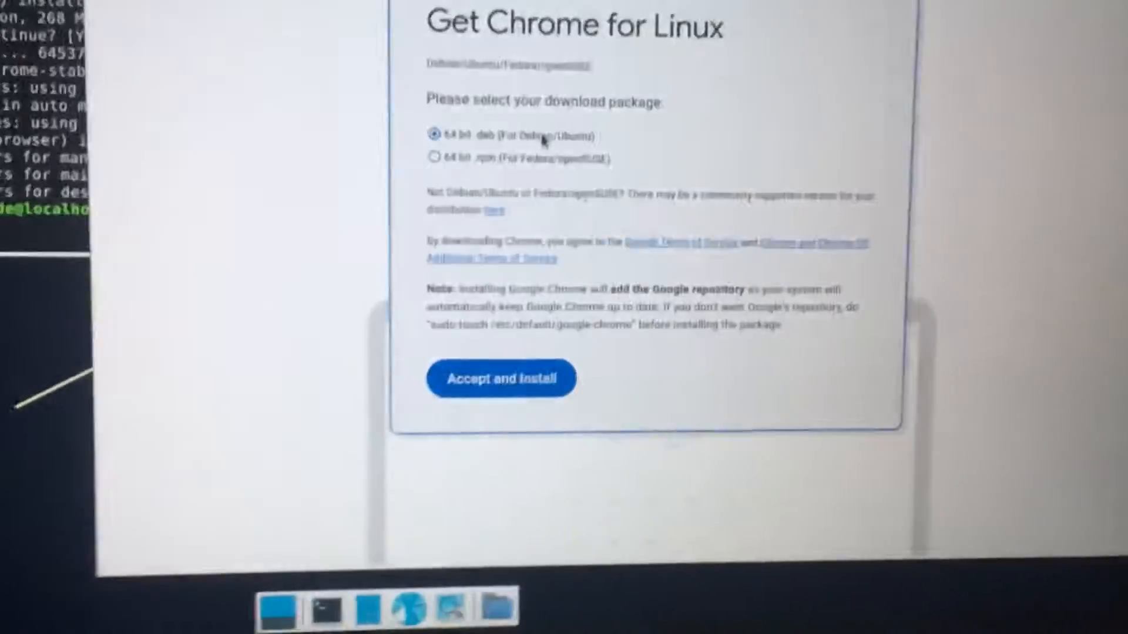
Accept the terms for the 64-bit .deb (Debian/Ubuntu) package to start the download.
{"action": "left_click", "coordinate": [500, 393]}
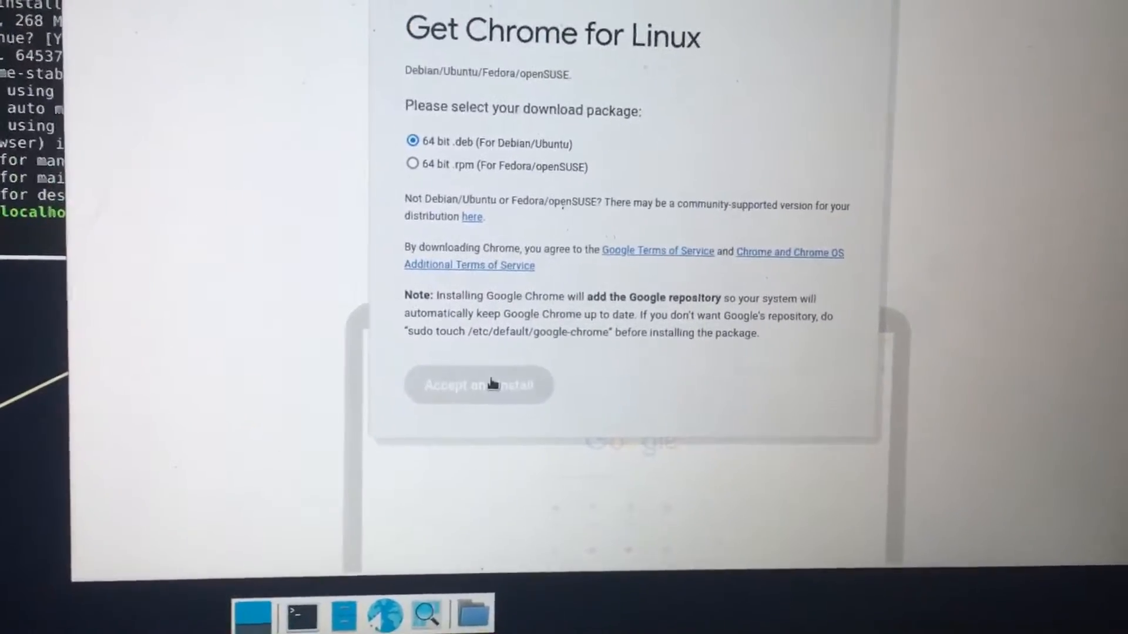
{"action": "left_click", "coordinate": [479, 386]}
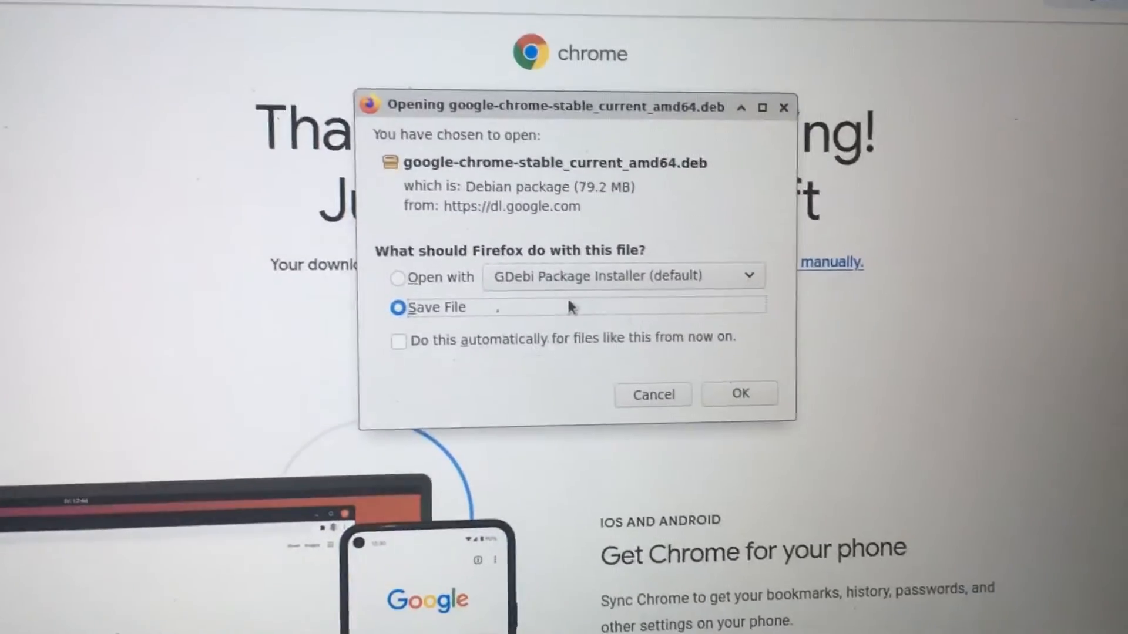
Confirm Save File for google-chrome-stable_current_amd64.deb.
{"action": "left_click", "coordinate": [740, 393]}
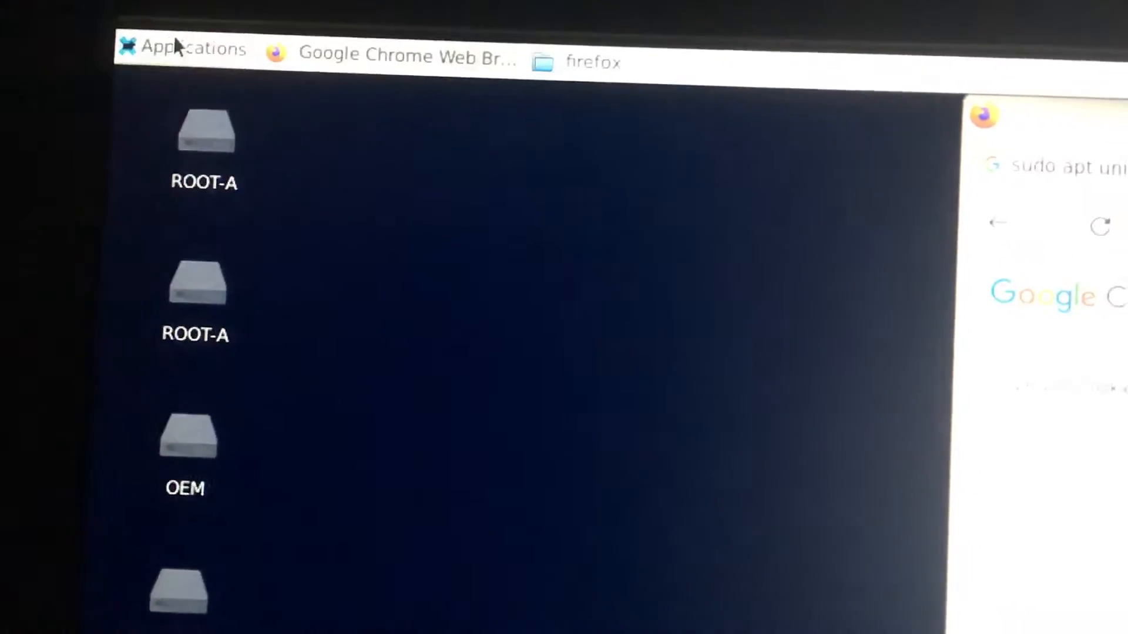
Launch Terminal Emulator from the Xfce Applications menu.
{"action": "left_click", "coordinate": [177, 48]}
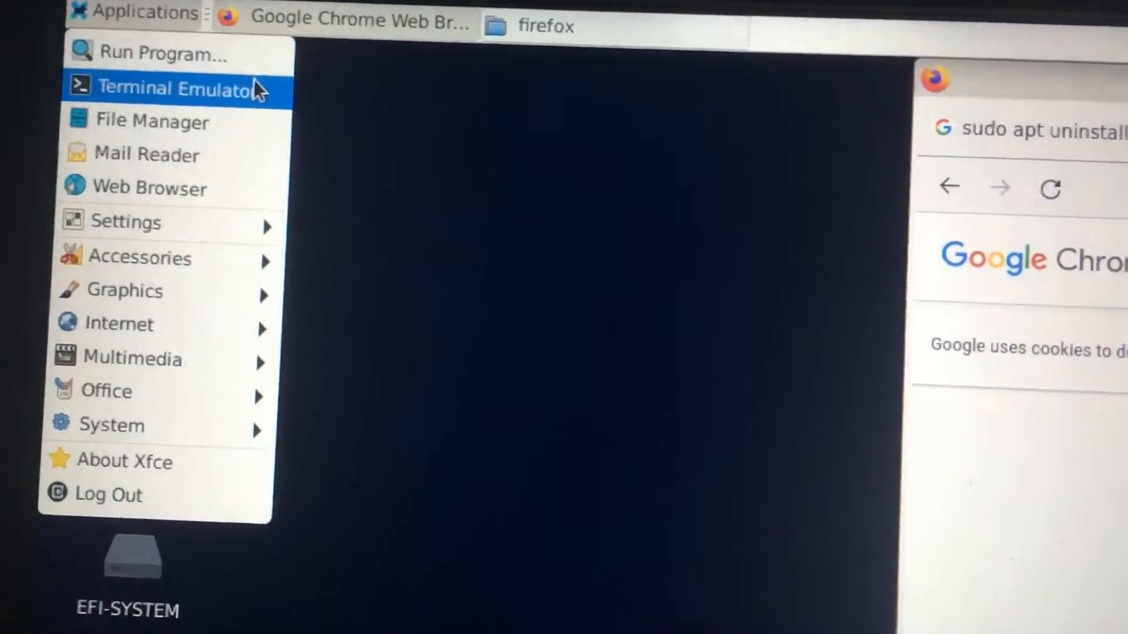
{"action": "left_click", "coordinate": [170, 88]}
{"action": "type", "text": "cd"}
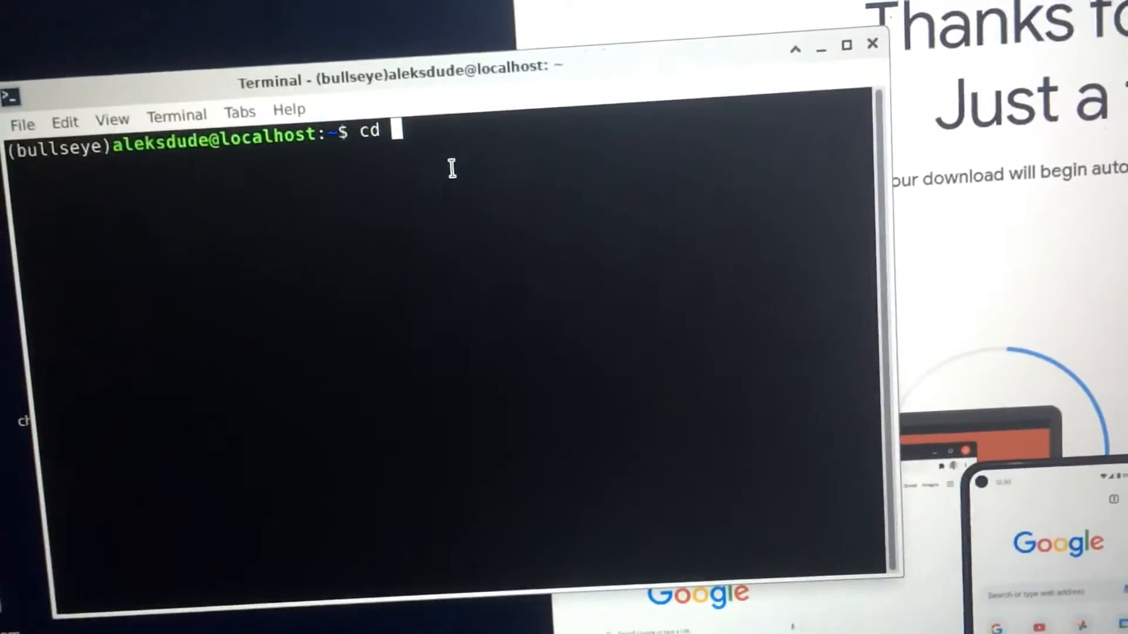
Change into the Desktop folder and start typing 'sudo apt install'.
{"action": "type", "text": "Desktop/"}
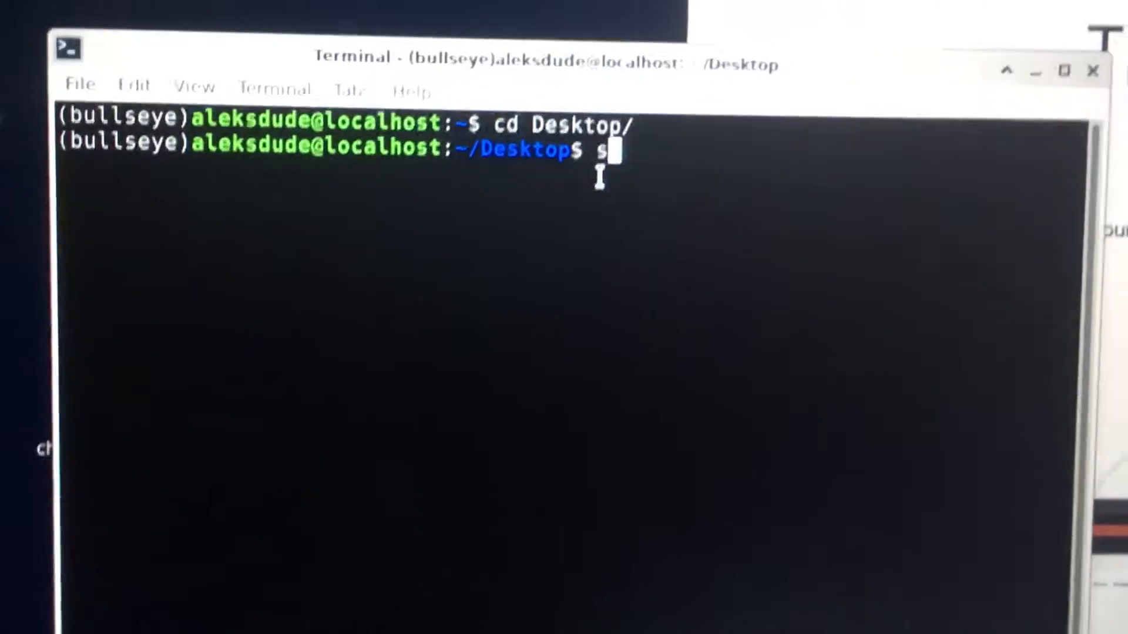
{"action": "type", "text": "udo apt inst"}
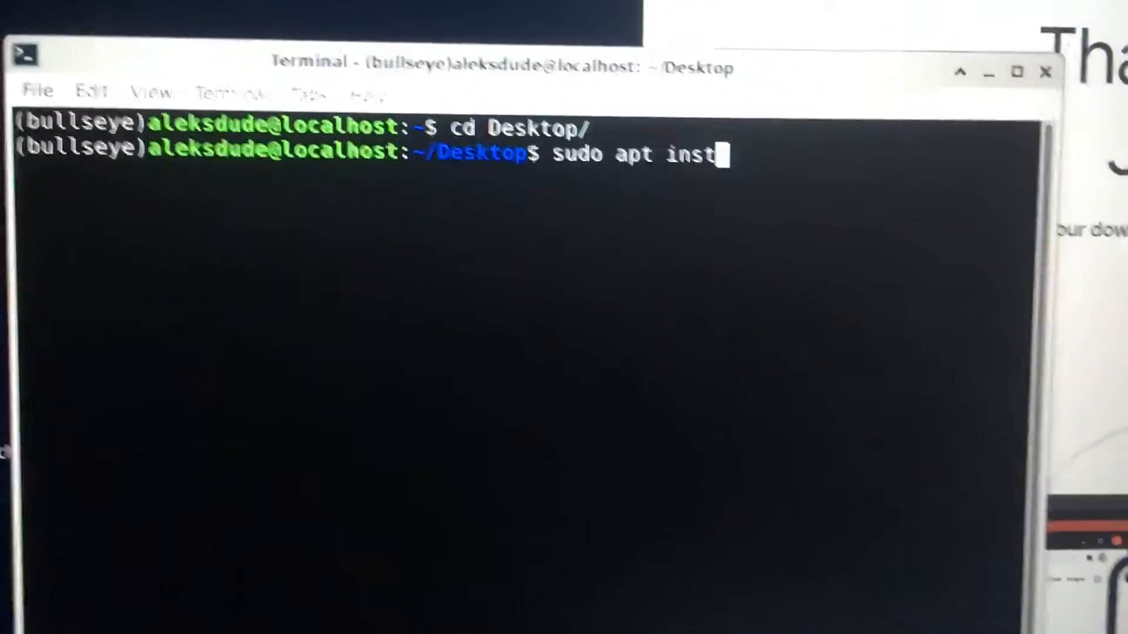
Run 'sudo apt install google-chrome-stable_current_amd64.deb', then recall it to prefix './'.
{"action": "type", "text": "all"}
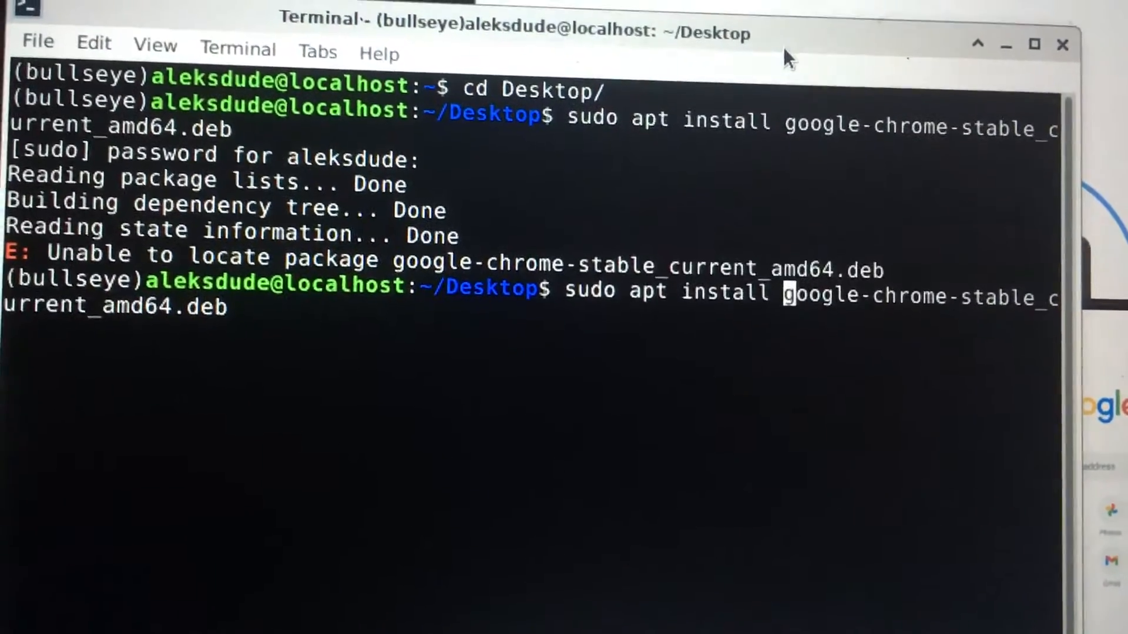
{"action": "type", "text": "."}
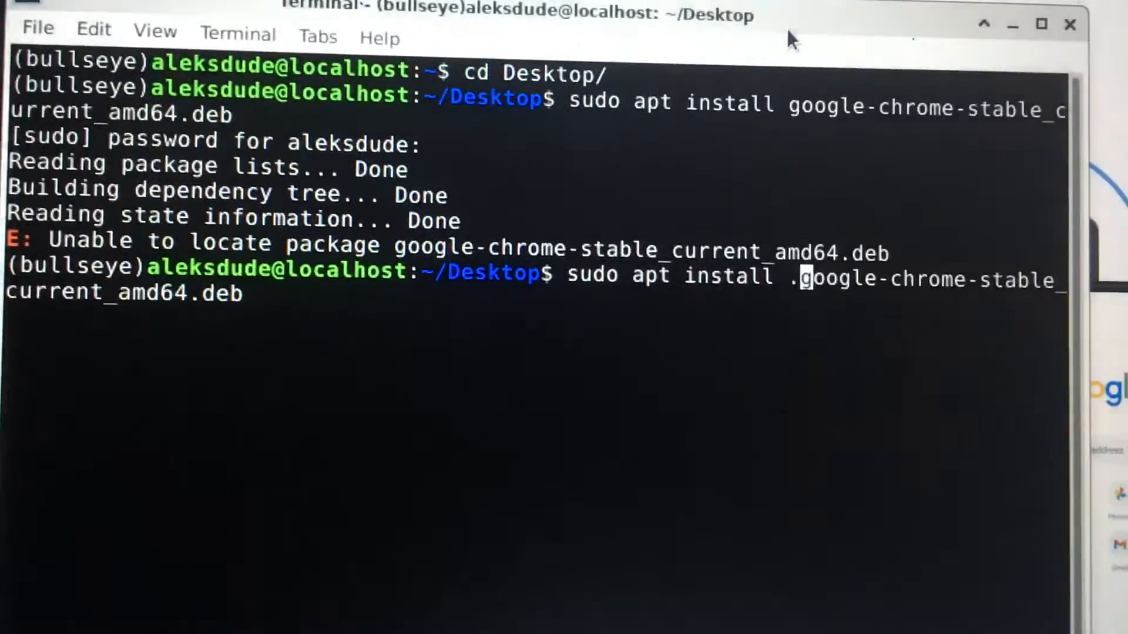